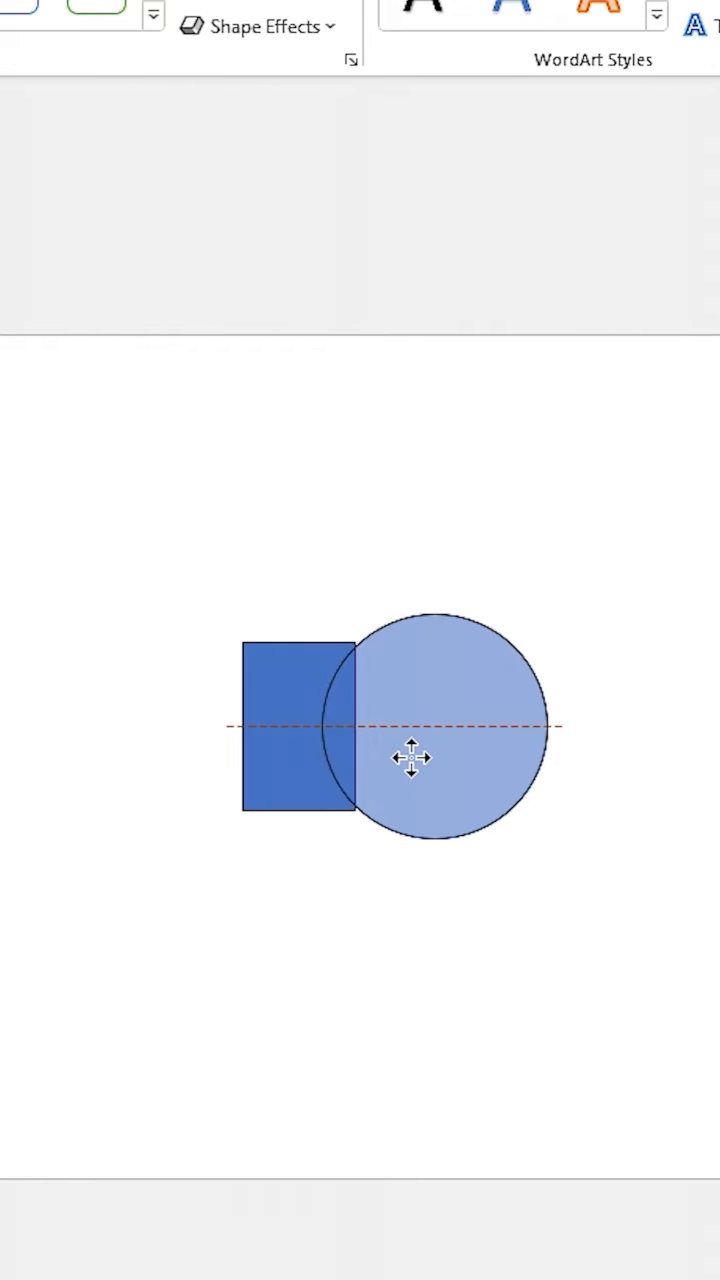
Subtract the rectangle from the circle and union the concave piece into a curved connector
left_click(296, 724)
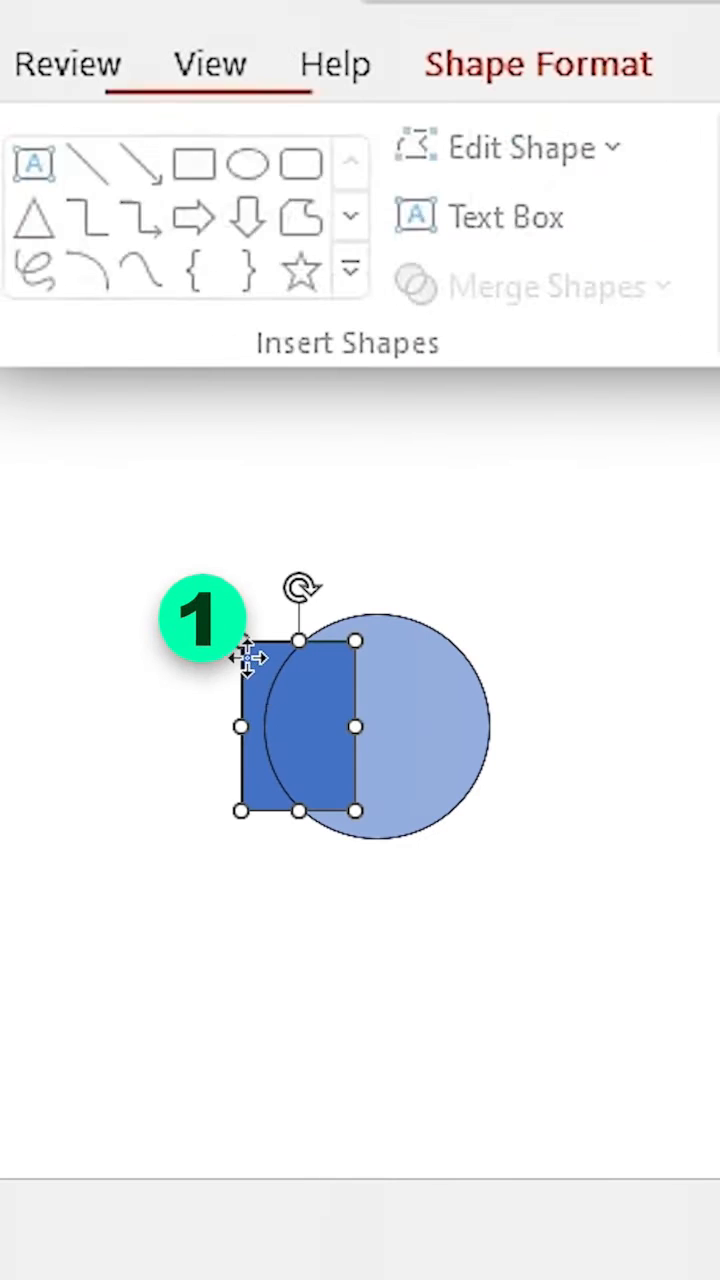
left_click(486, 728)
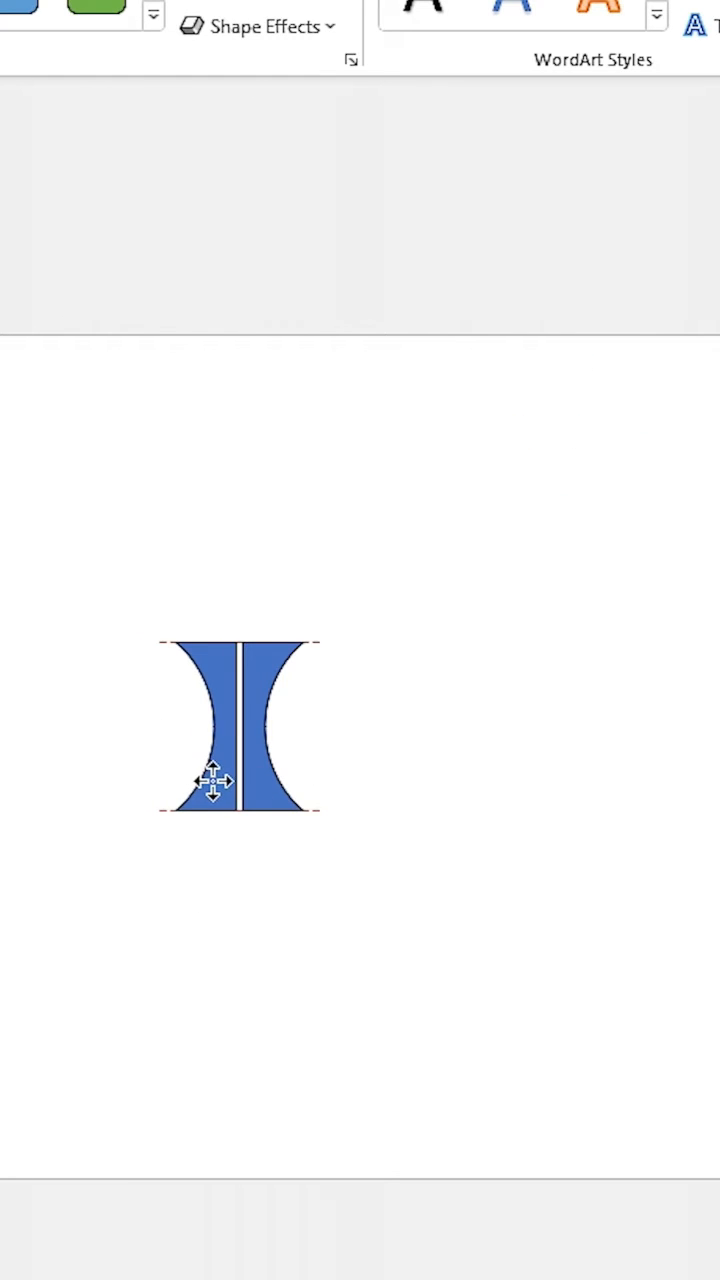
left_click(556, 284)
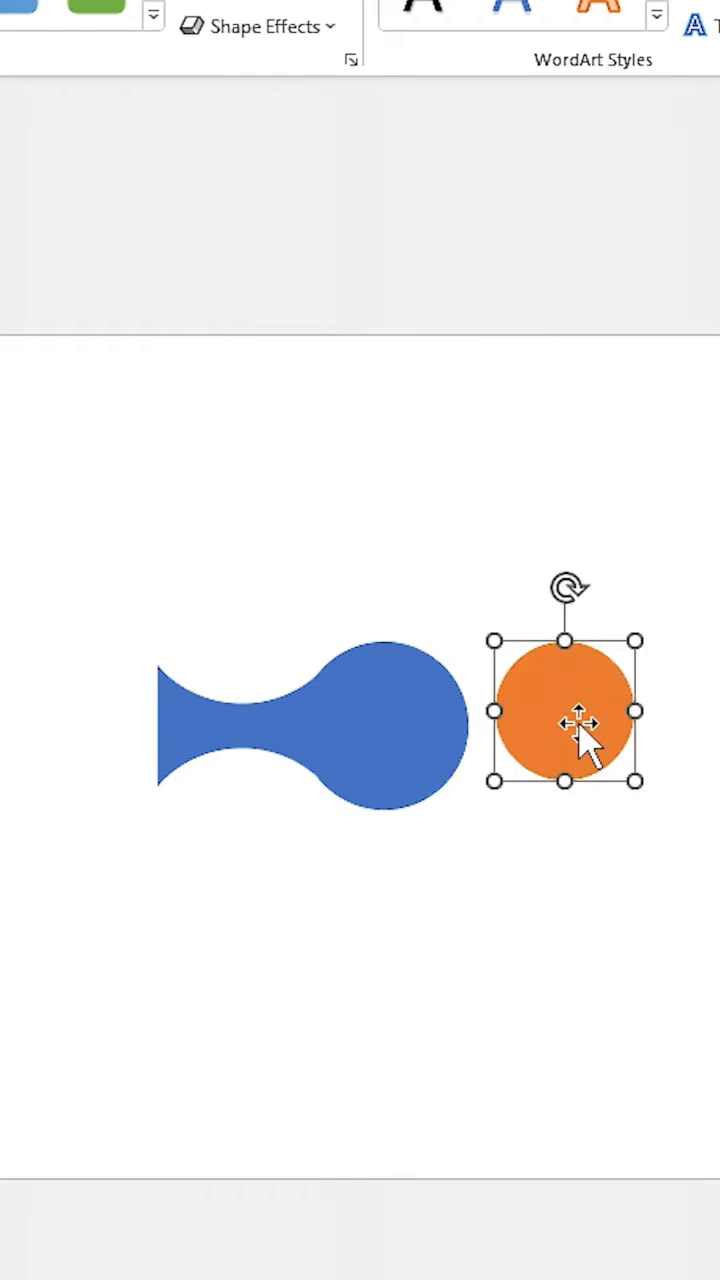
Place the orange STEP 02 circle at the connector's end and group them with Ctrl+G
left_click_drag(564, 710, 384, 724)
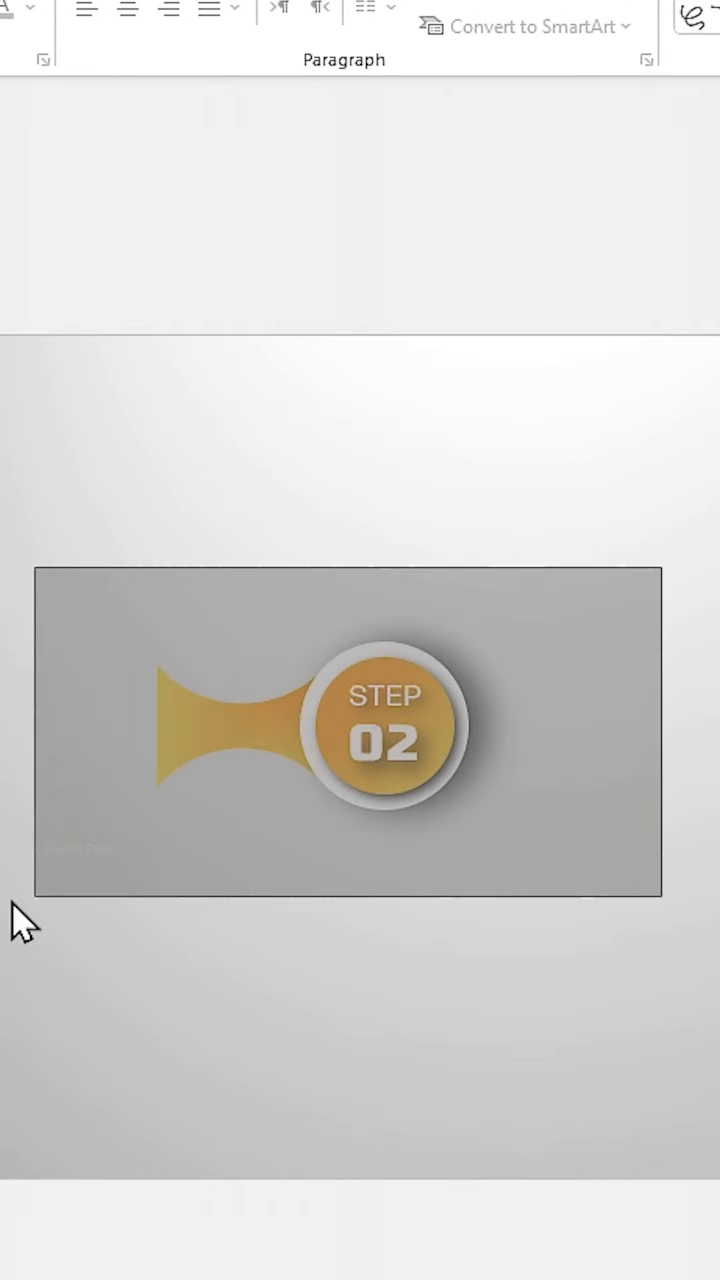
key("ctrl+g")
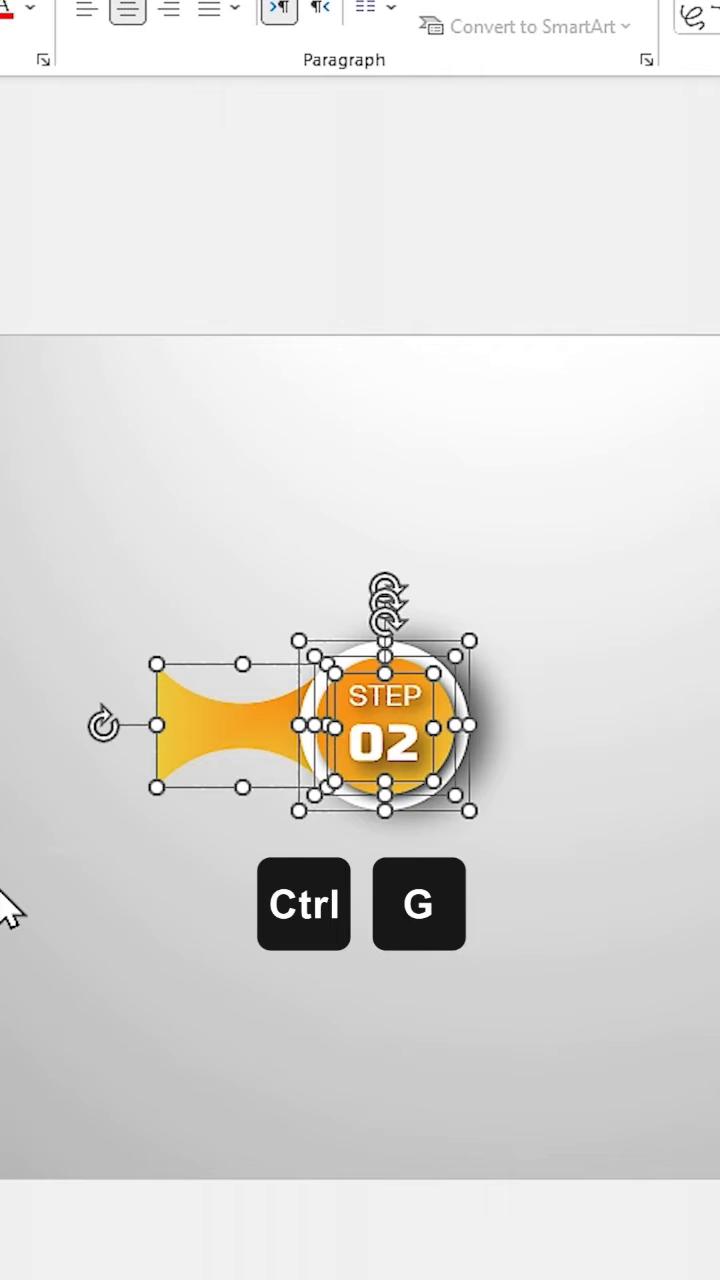
key("ctrl+g")
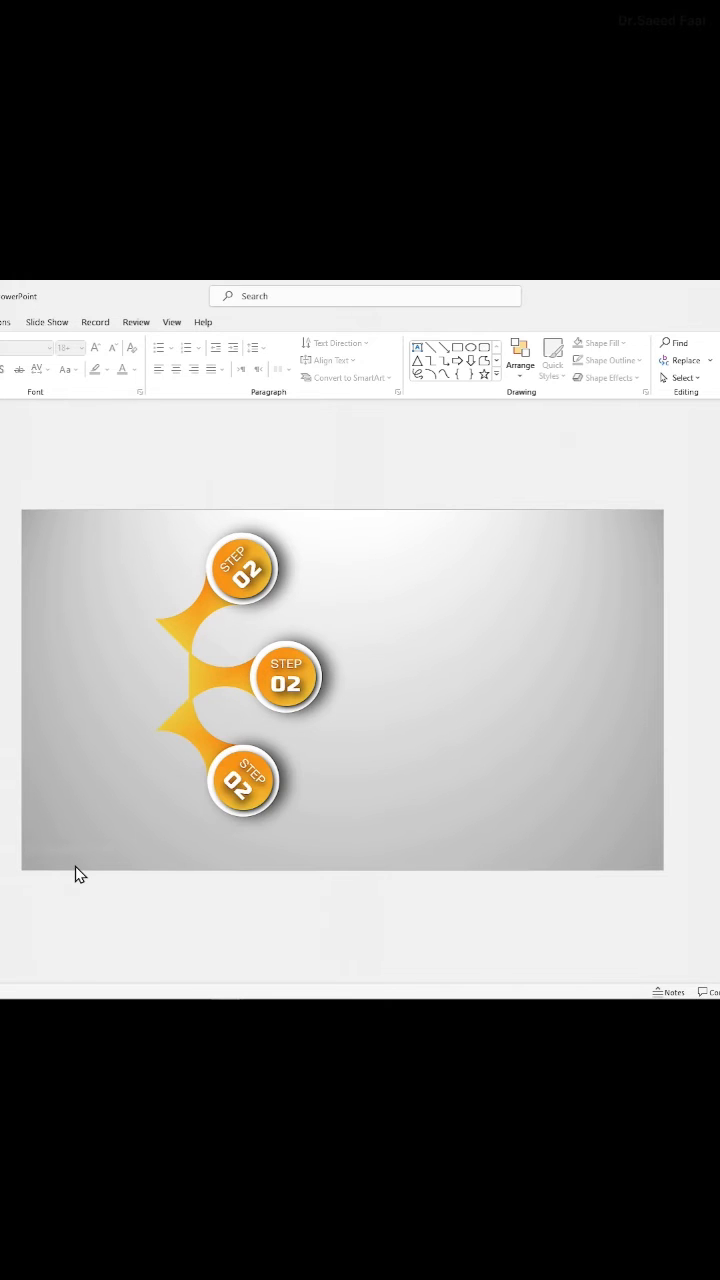